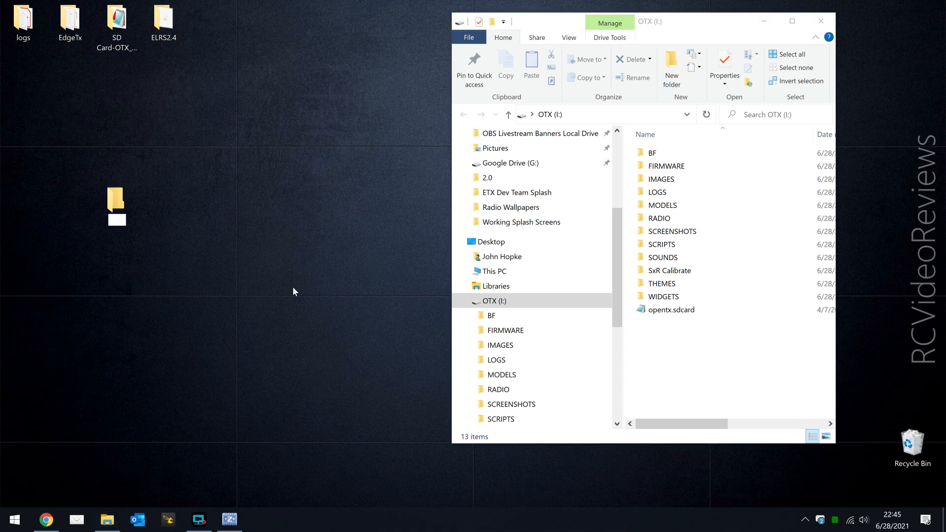
Step: Name the new desktop backup folder starting with 'OTX-' for the SD card contents
text(OTX-Produ...)
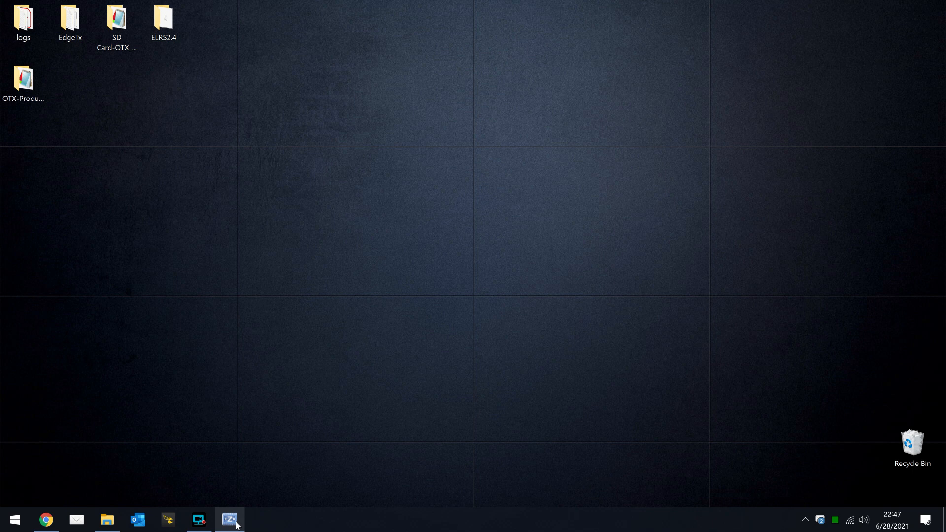
Step: Launch Zadig, list all devices, and select STM32 BOOTLOADER with WinUSB as the driver
click(229, 520)
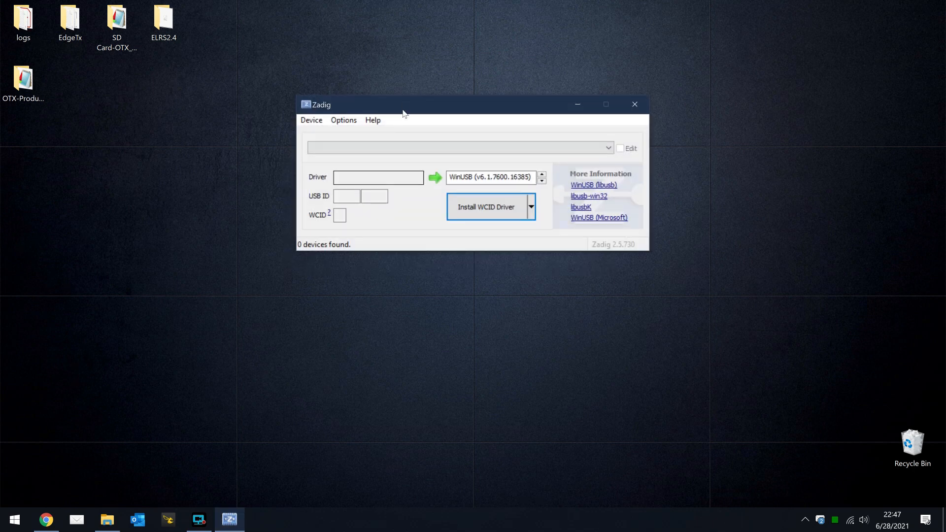
click(343, 120)
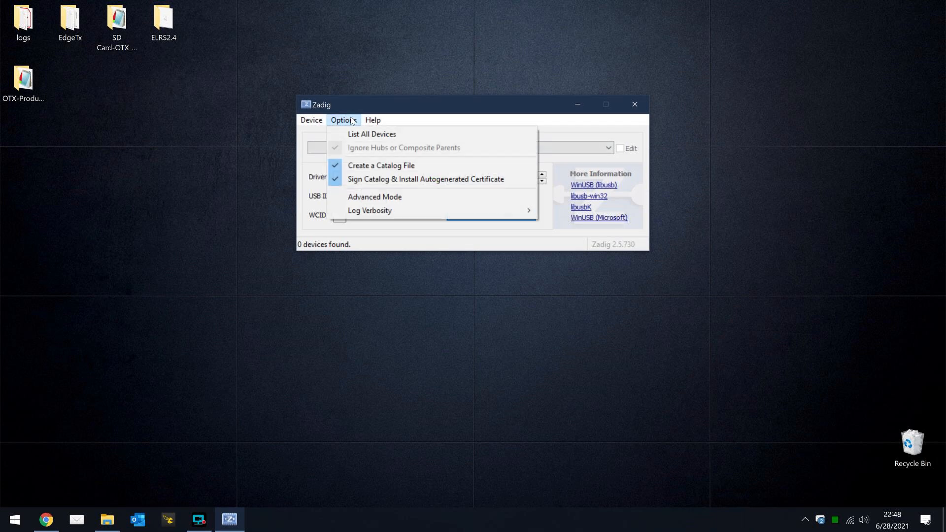
click(372, 134)
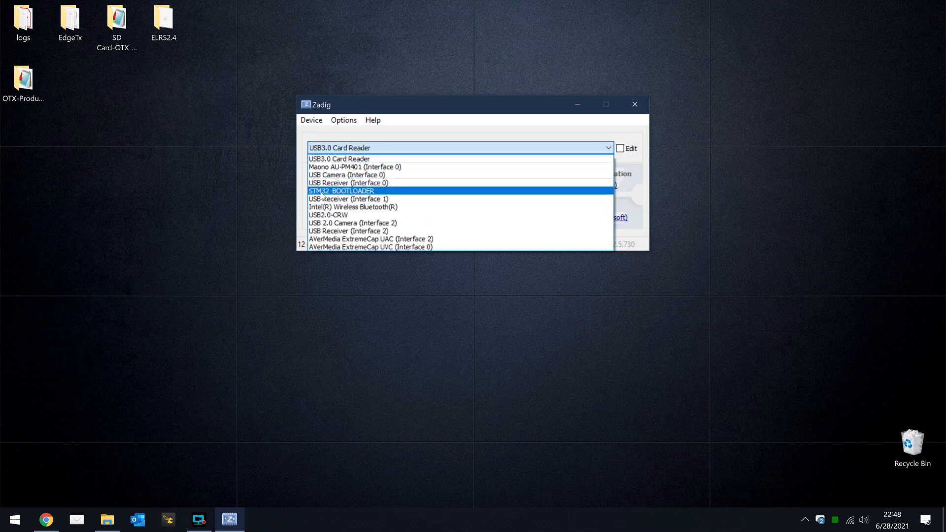
click(342, 191)
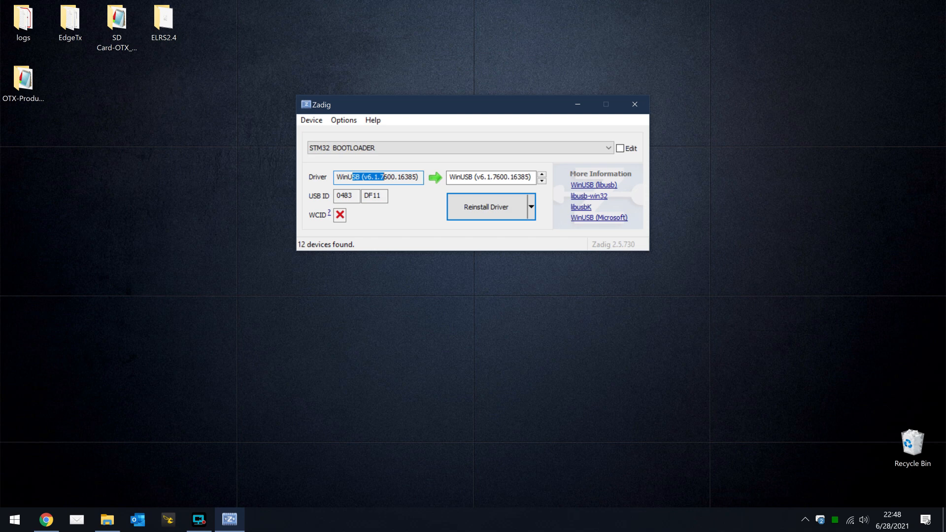
click(489, 178)
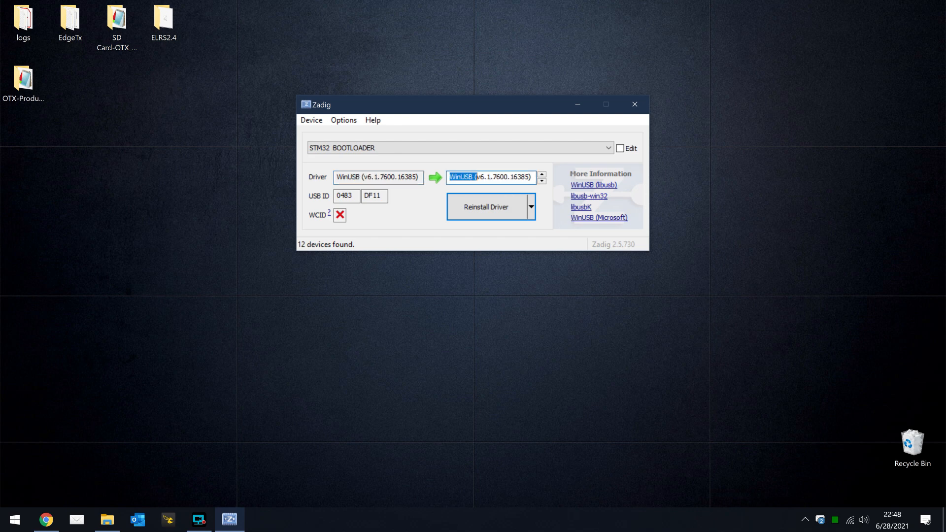
mouse_move(488, 211)
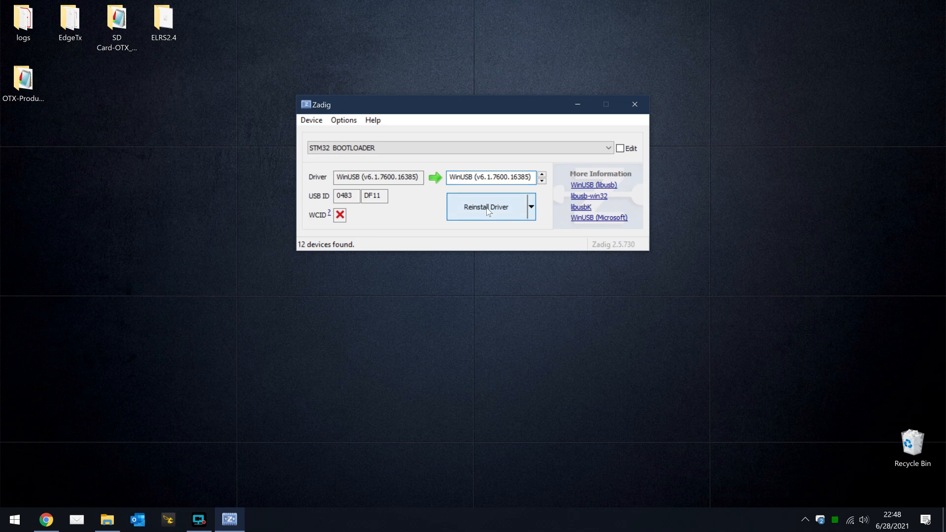
Step: Reinstall the WinUSB driver for STM32 BOOTLOADER, acknowledge success, and close Zadig
click(486, 207)
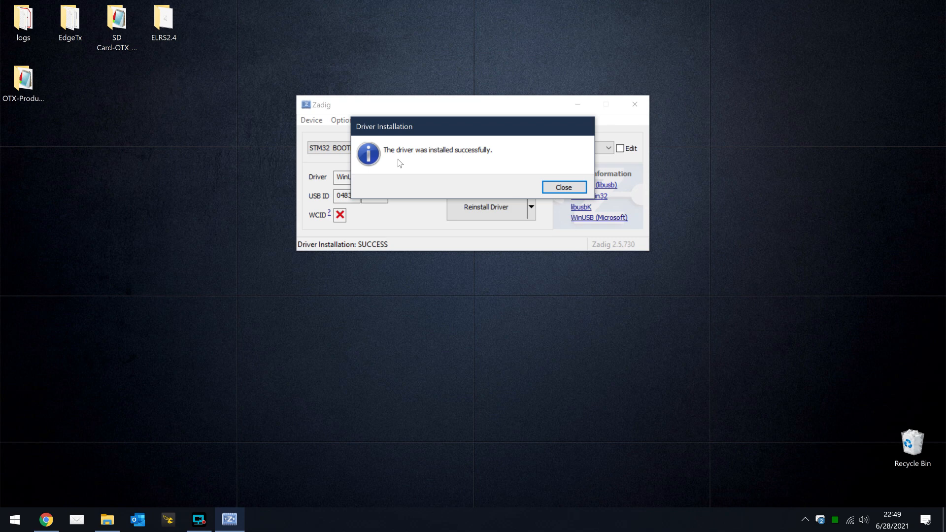
mouse_move(455, 172)
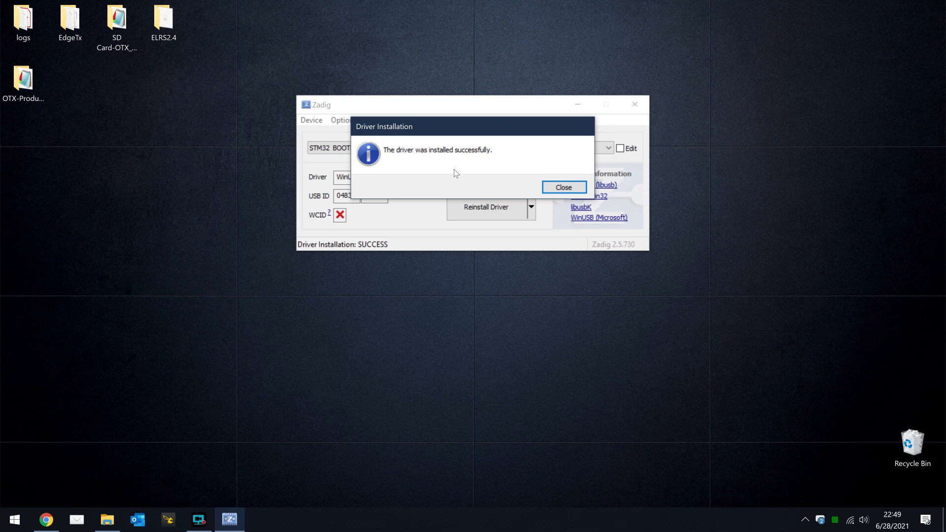
click(563, 187)
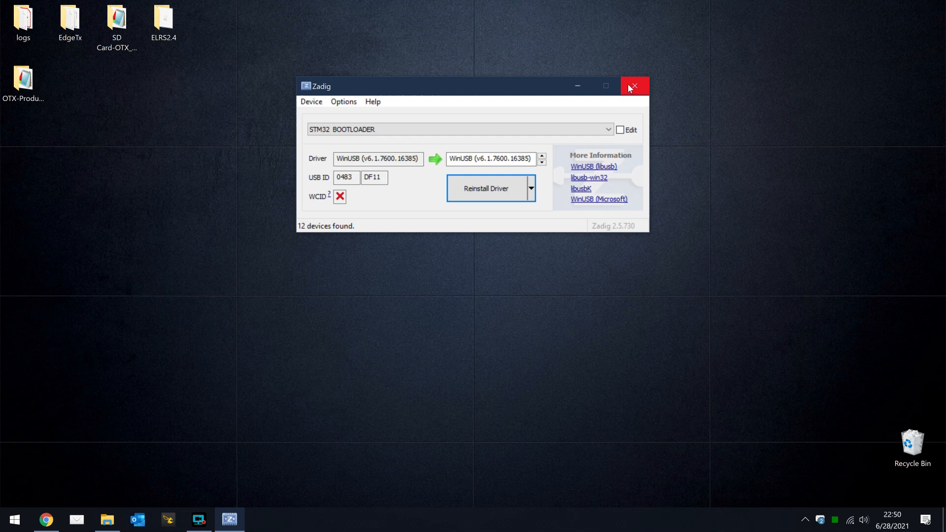
click(634, 84)
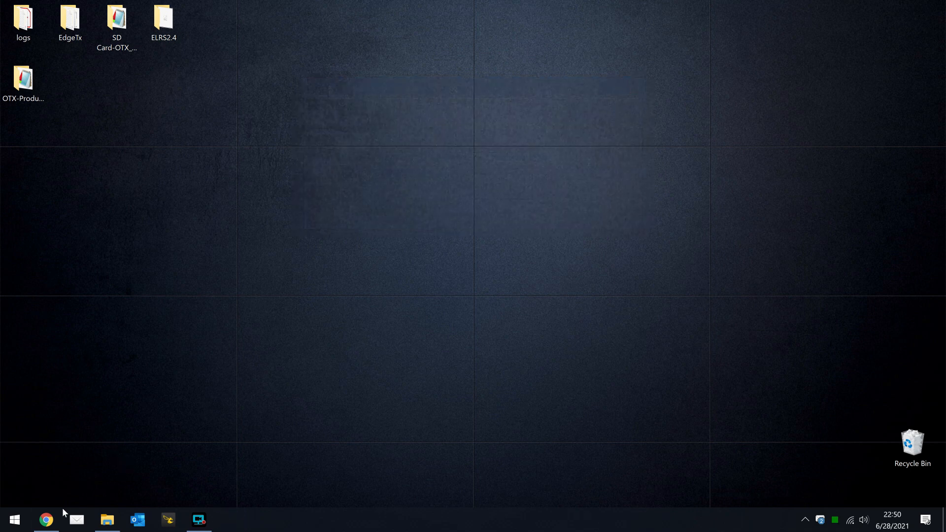
Step: Download edgetx-windows-amd64.exe from the EdgeTX flasher releases page in Chrome
click(45, 519)
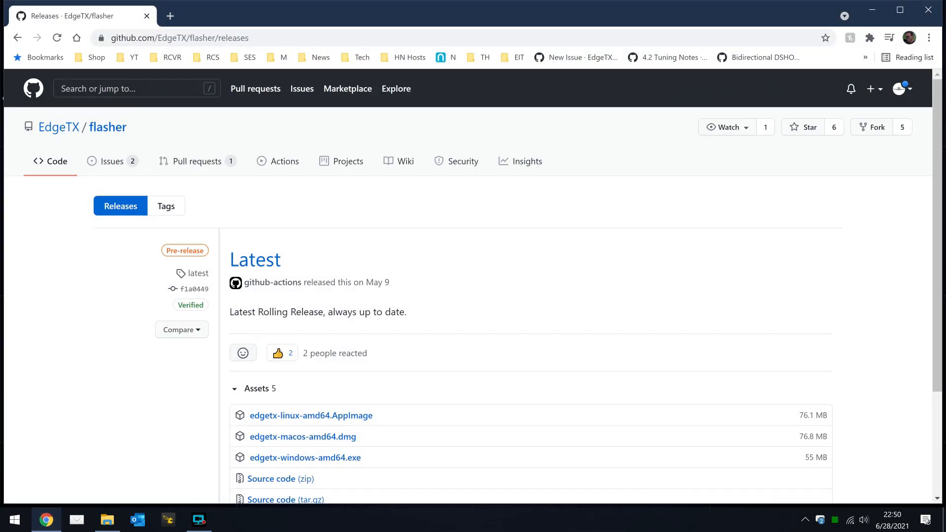
scroll(down, 3)
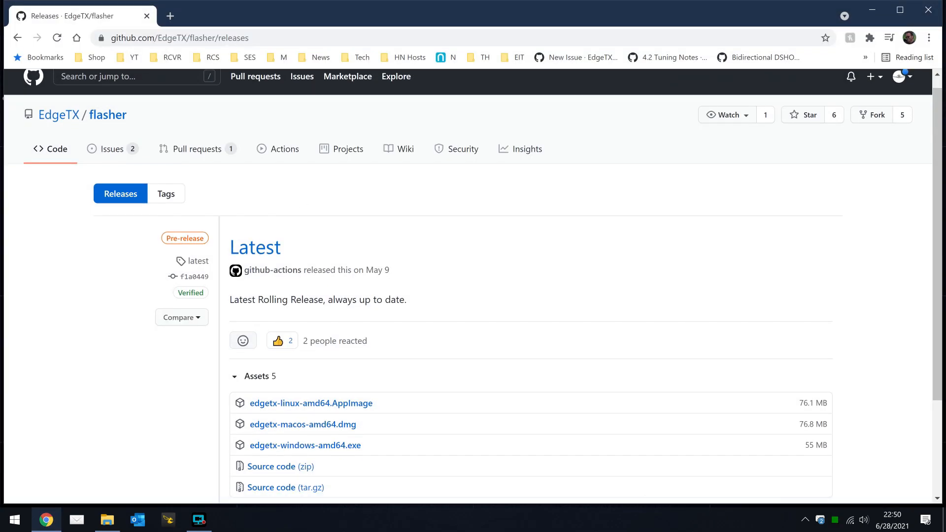
scroll(down, 3)
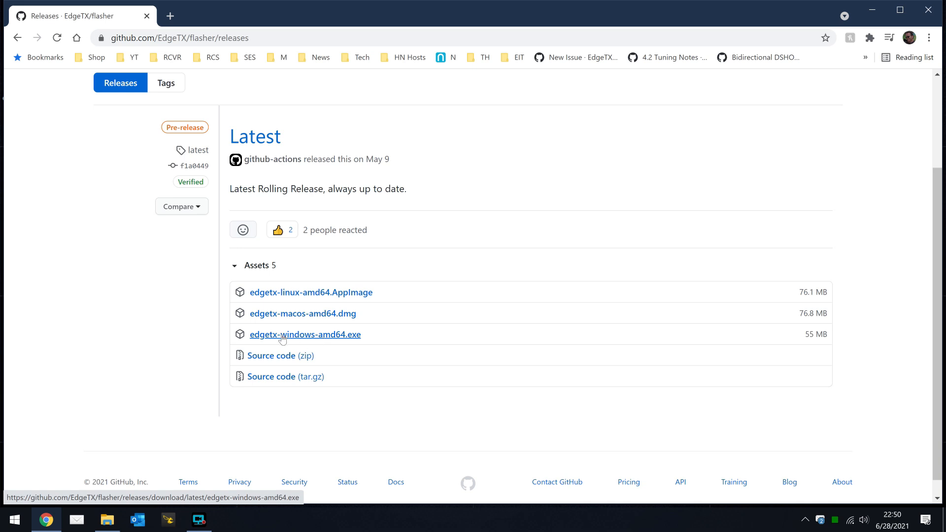
mouse_move(337, 316)
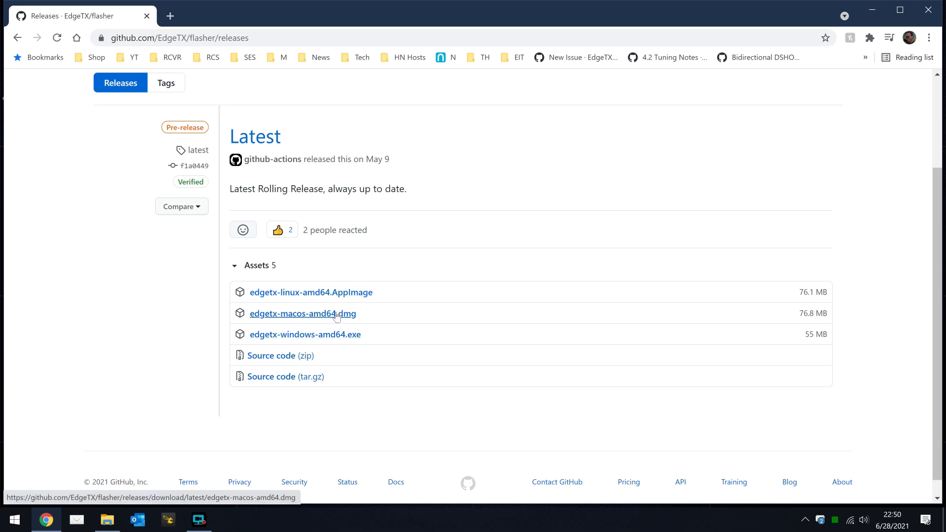
click(306, 336)
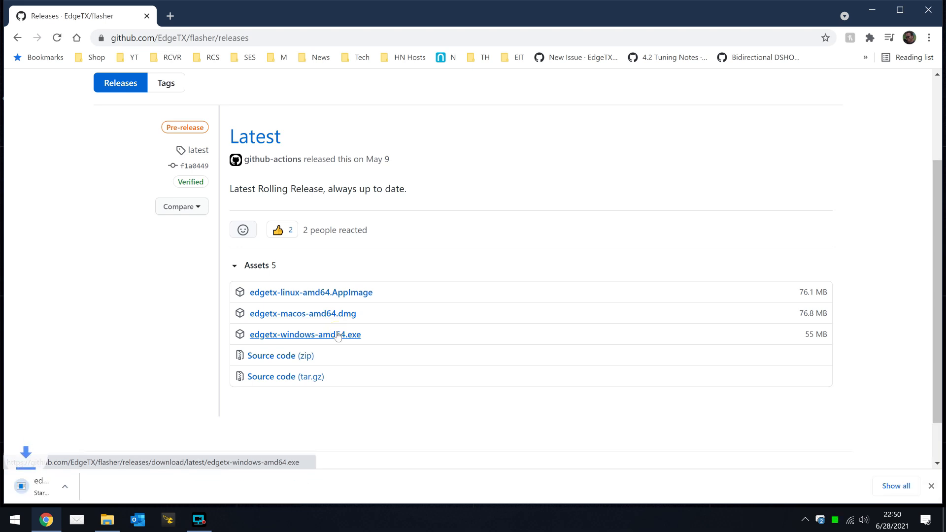
click(305, 335)
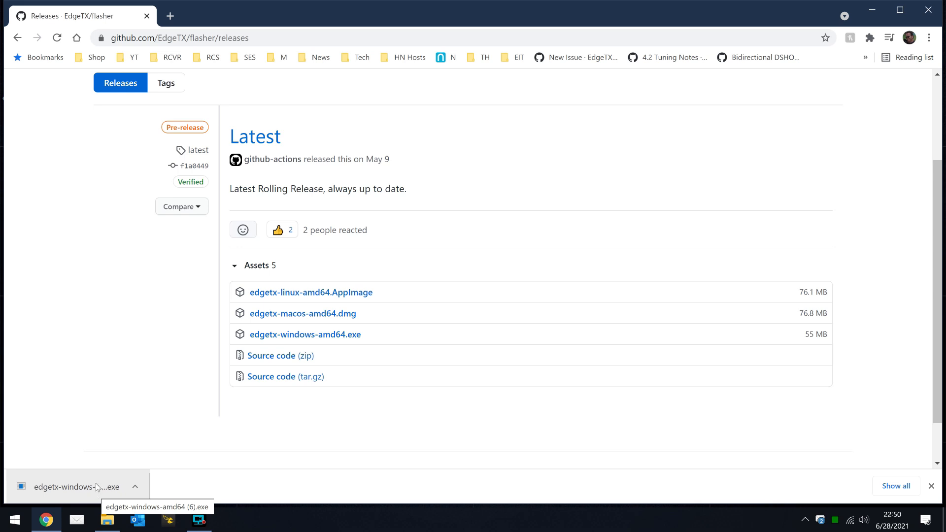
Step: Launch the downloaded flasher and get past the SmartScreen warning via More info
click(74, 487)
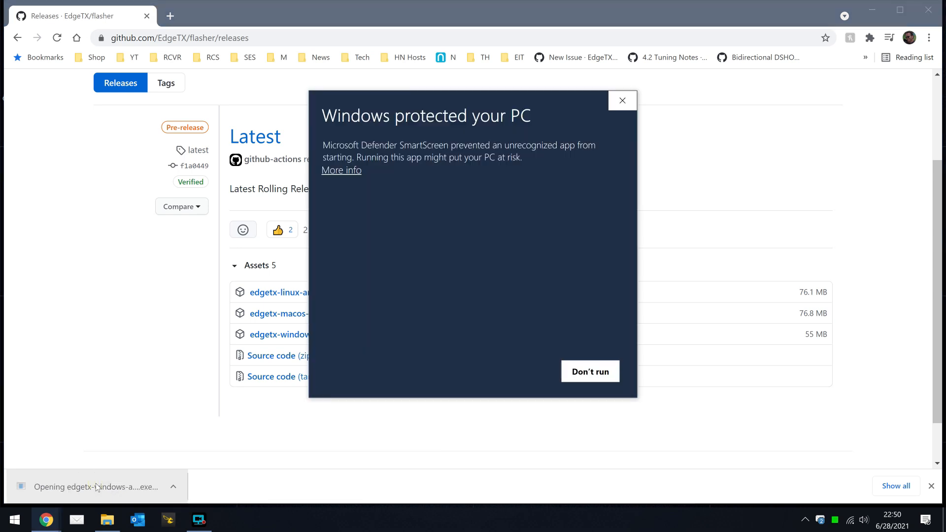
click(340, 169)
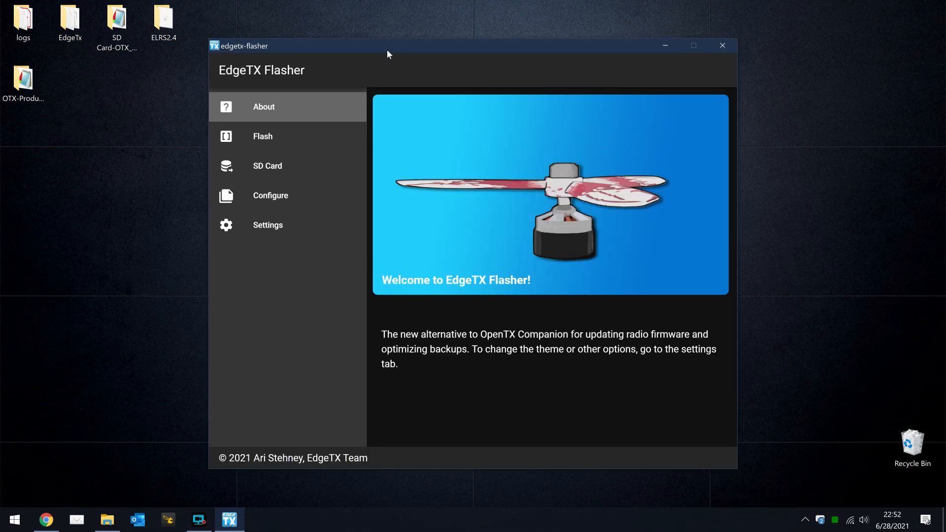
mouse_move(252, 146)
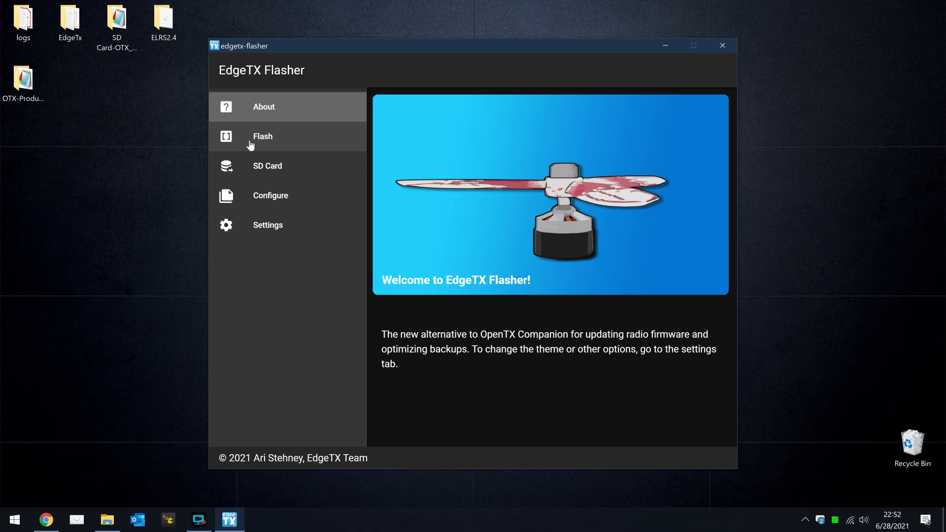
Step: On the Flash page choose edgetx-firmware-2.4 build #2650821 with TX16S as the radio target
click(262, 136)
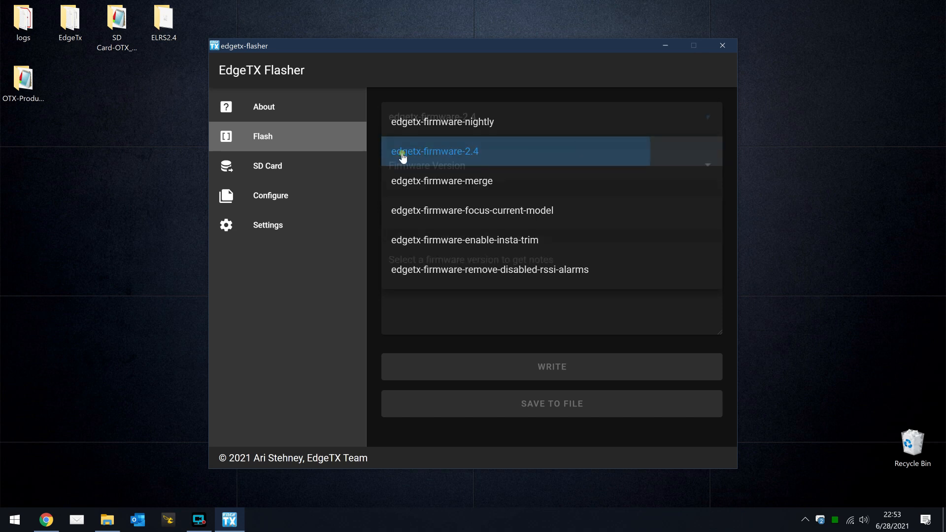
click(434, 152)
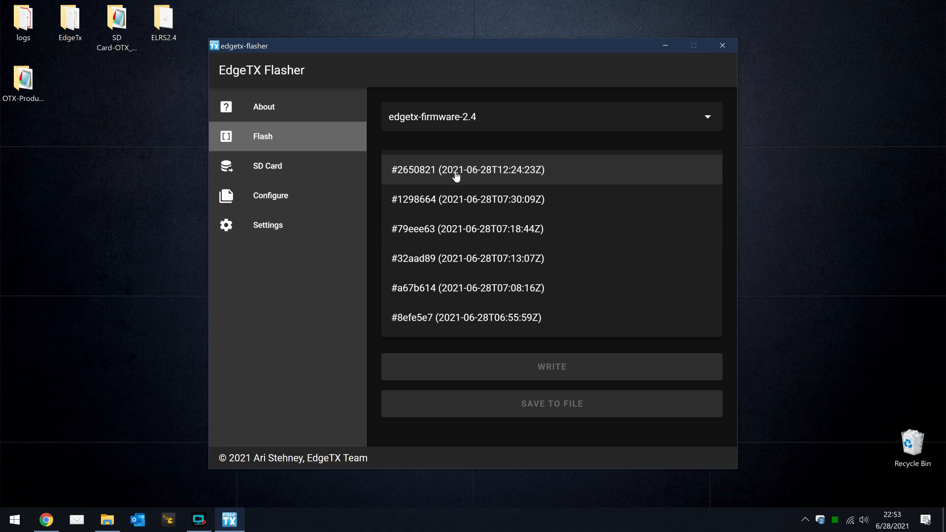
mouse_move(502, 178)
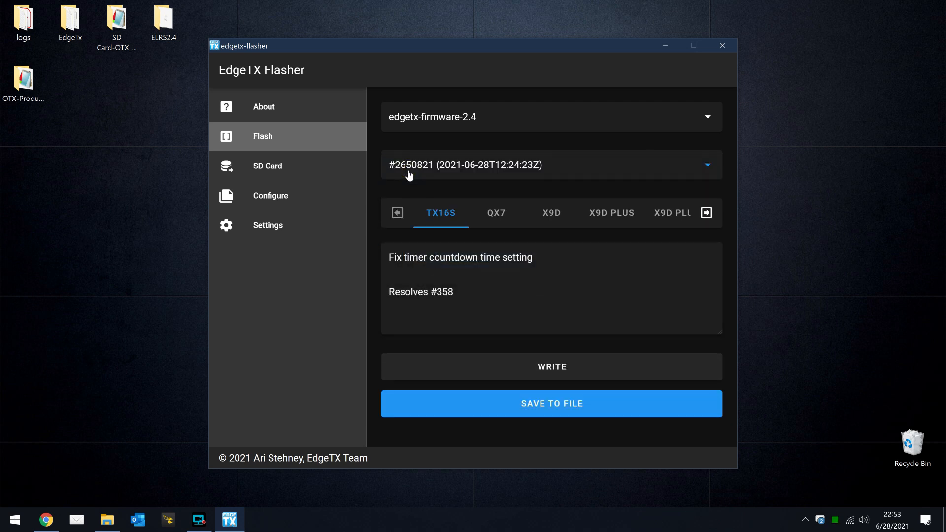
click(441, 212)
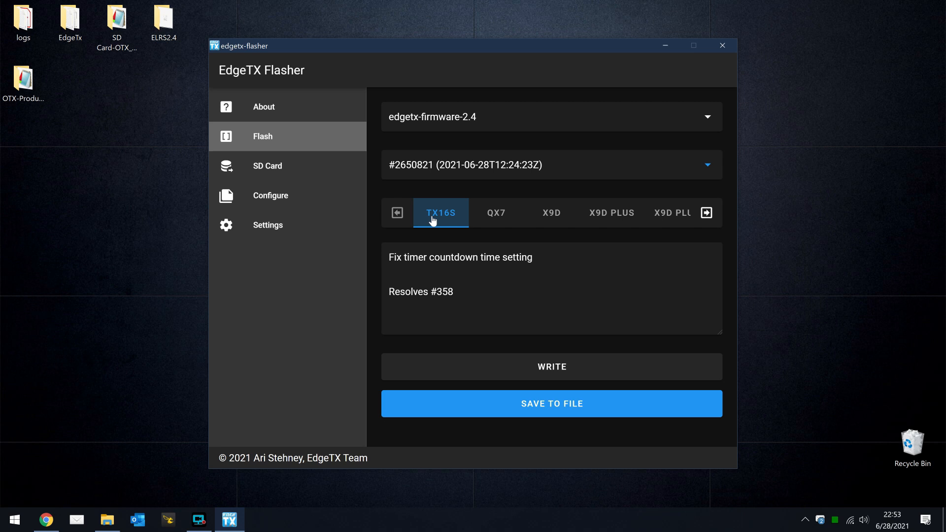
click(432, 213)
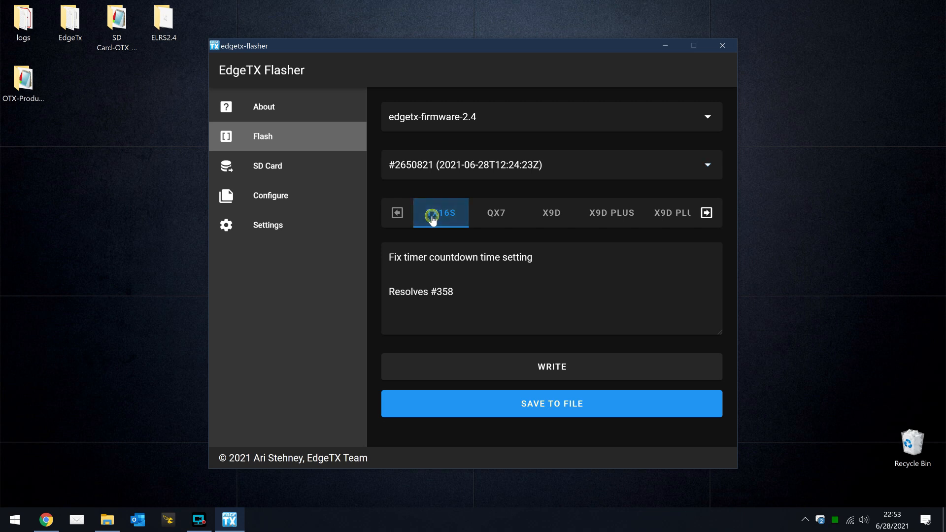
mouse_move(542, 370)
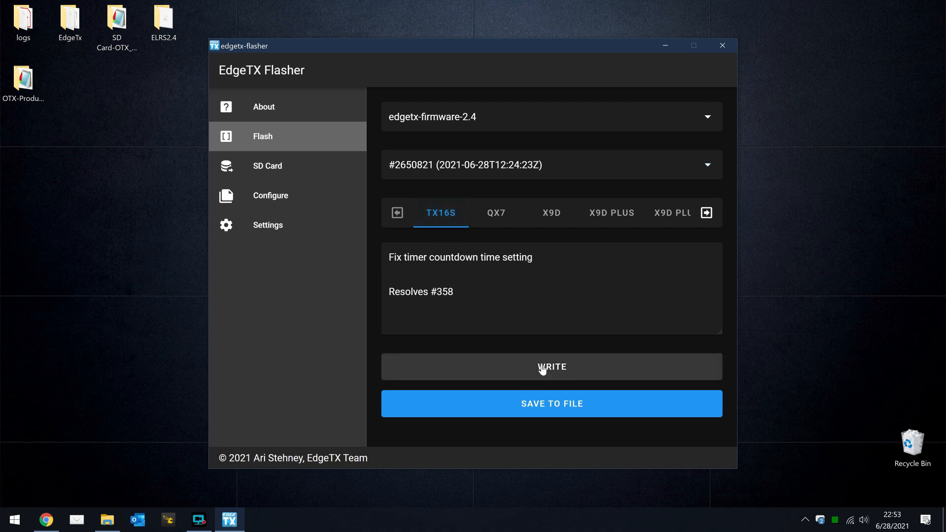
Step: Write the EdgeTX 2.4 TX16S firmware to the radio via dfu-util
click(552, 366)
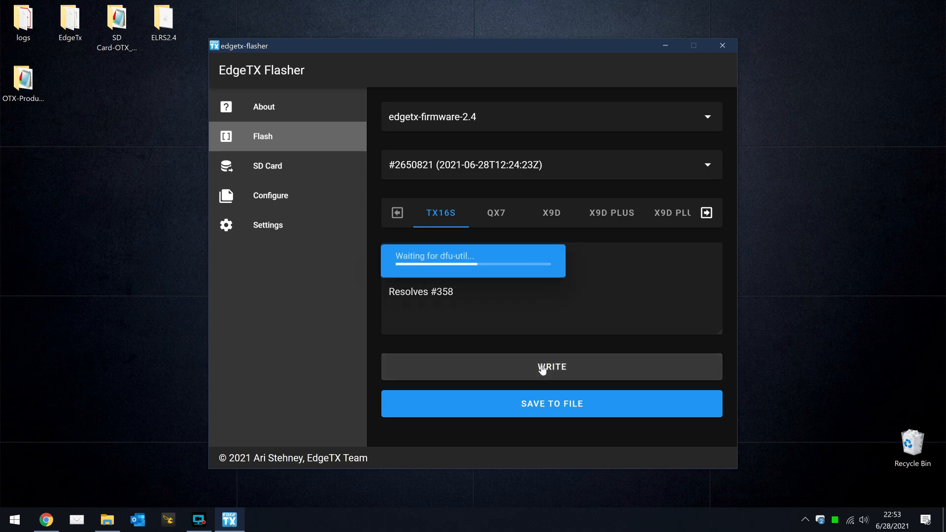
click(552, 366)
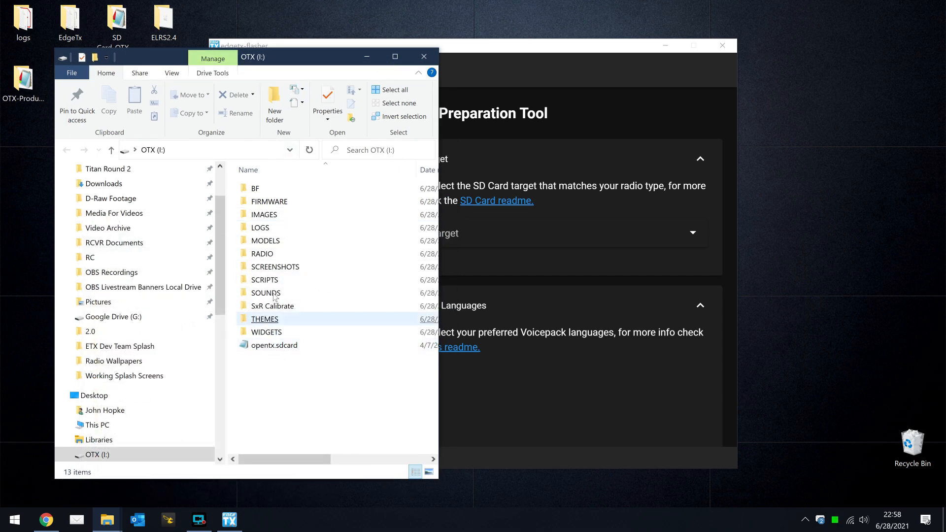
Step: Bring the SD card tool forward beside File Explorer and scroll to the disk selection with English voices kept
click(292, 383)
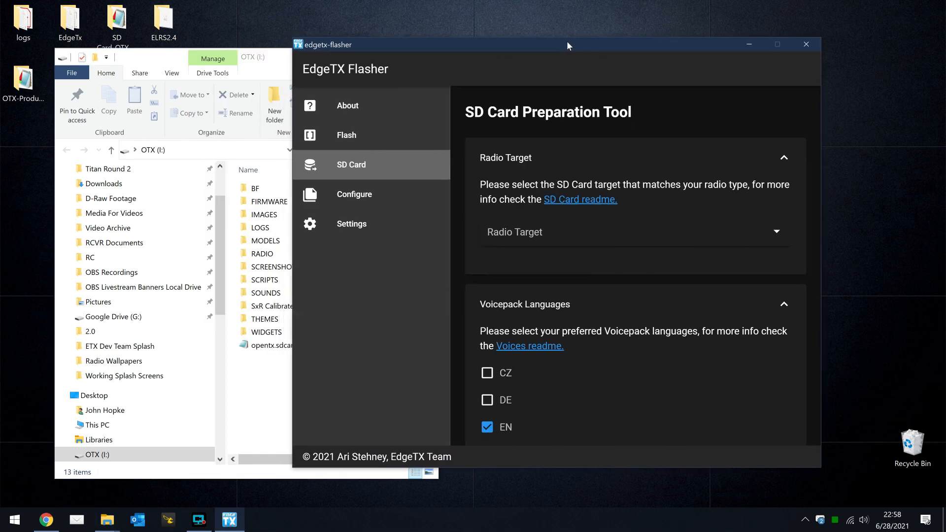
drag(569, 44, 592, 50)
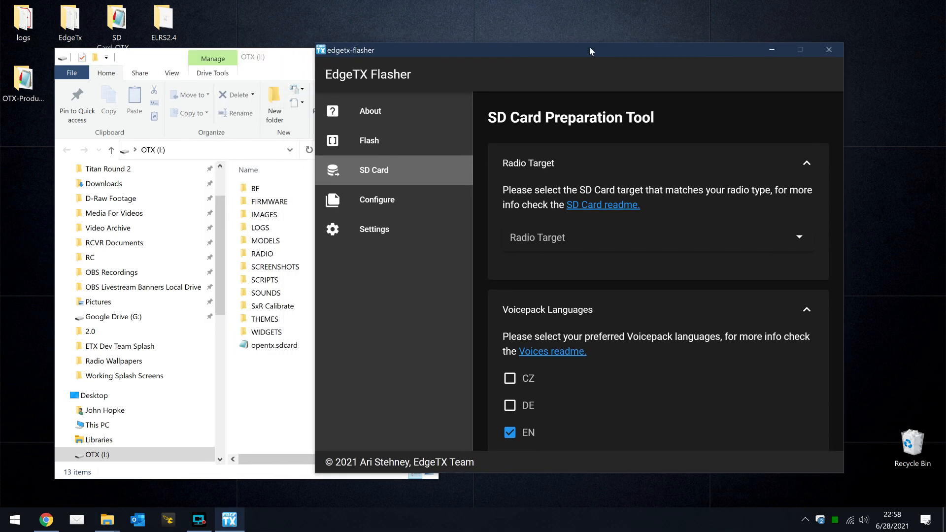
drag(591, 49, 658, 43)
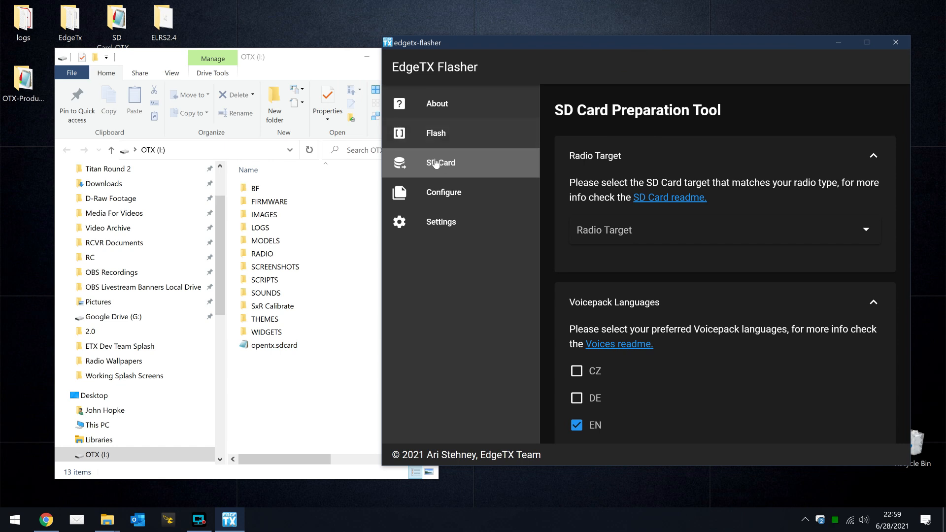
mouse_move(570, 196)
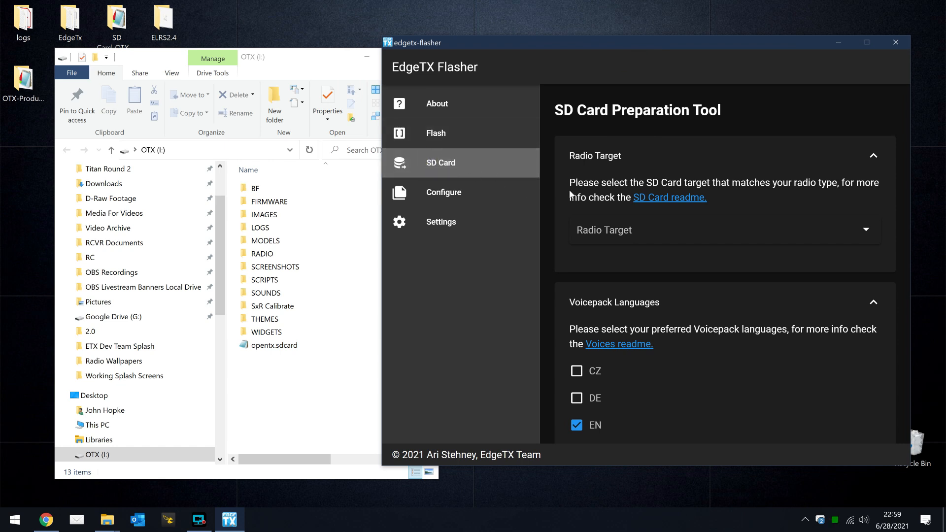
mouse_move(606, 238)
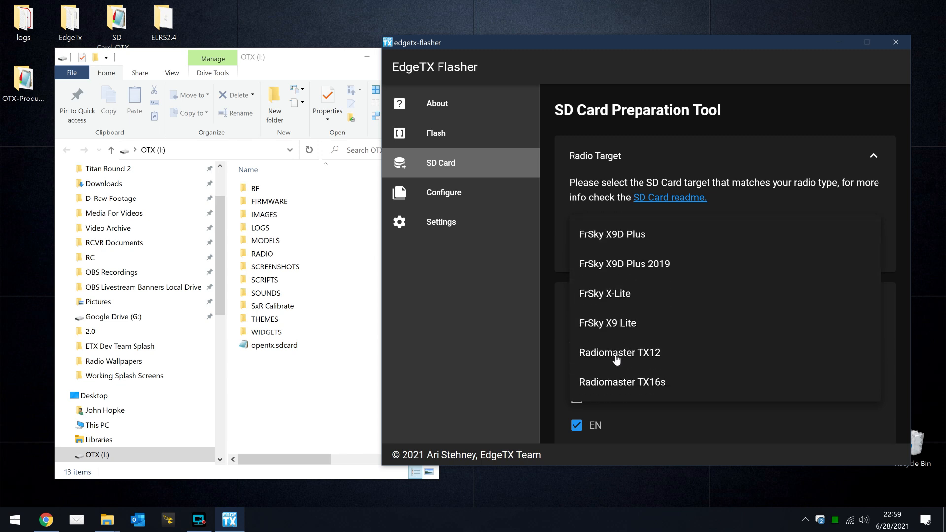
mouse_move(615, 397)
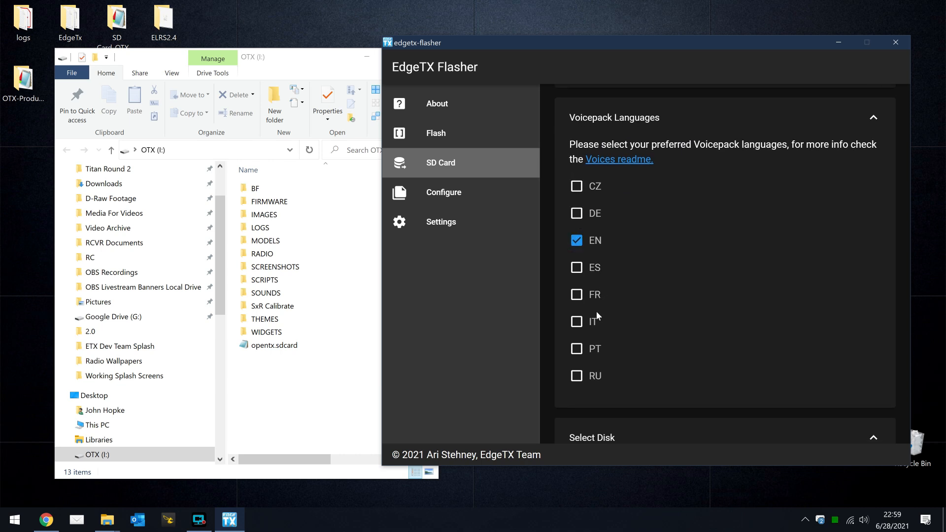
scroll(down, 3)
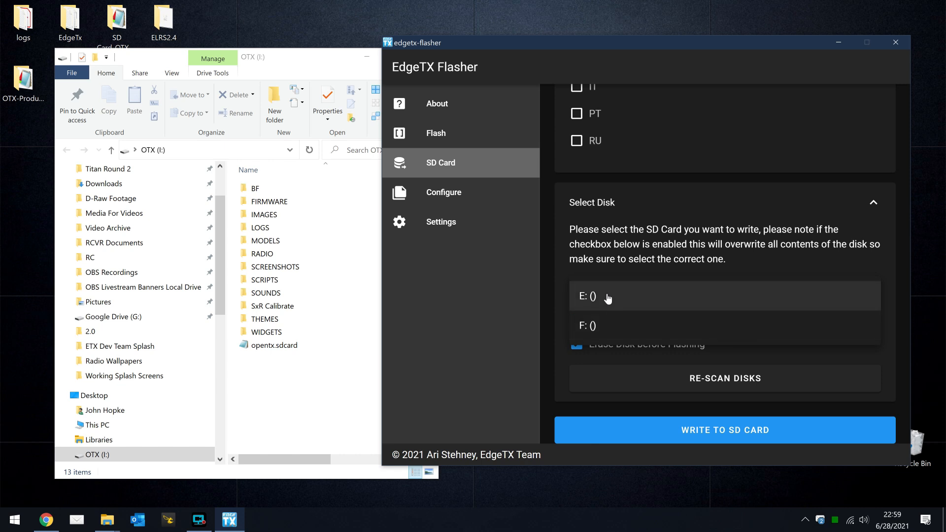
Step: Re-scan disks and choose I: (OTX) as the write target with erase-before-flashing enabled
click(588, 296)
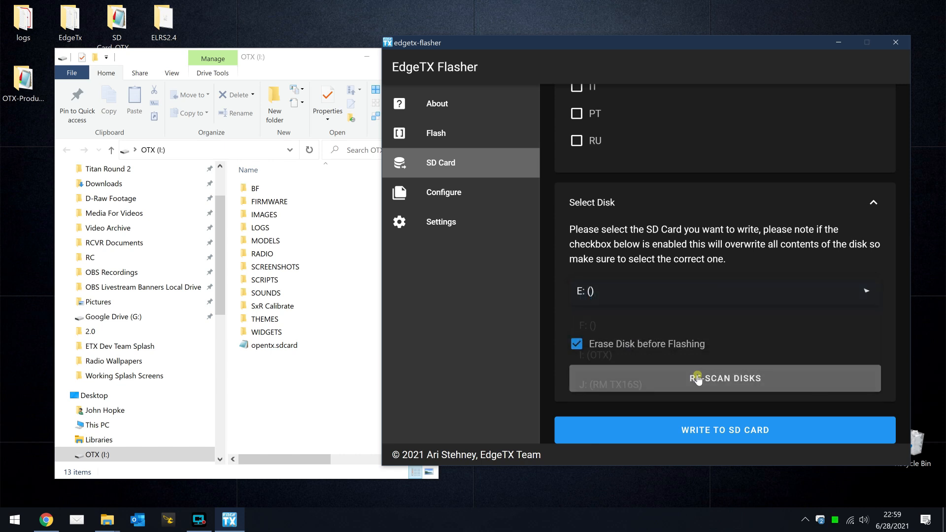
click(725, 291)
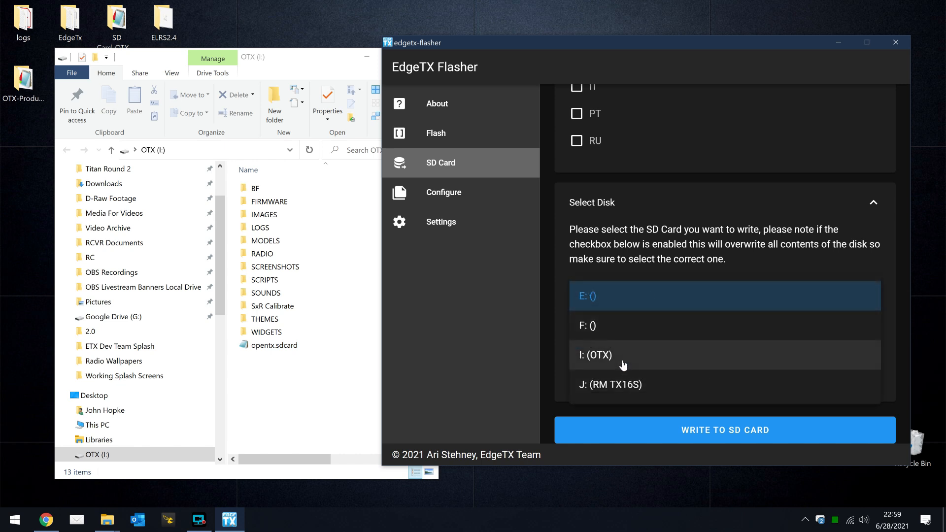
click(598, 355)
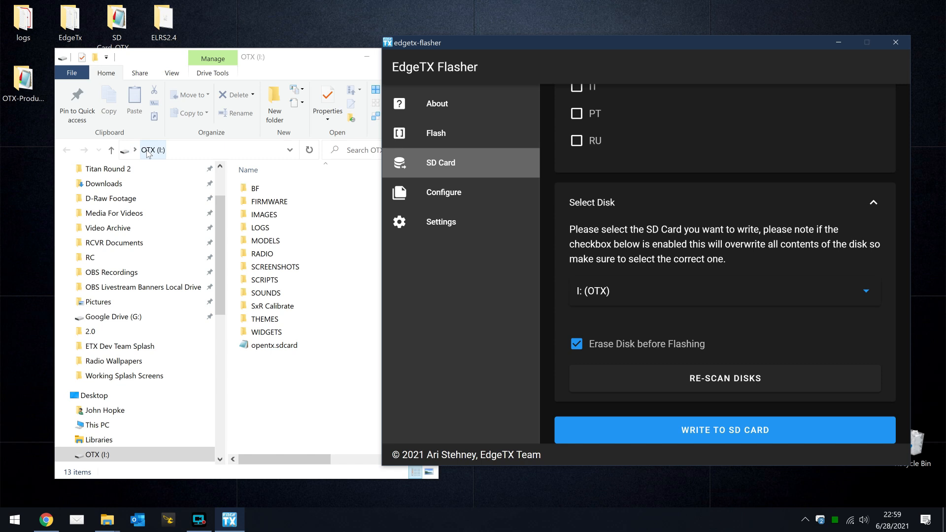
mouse_move(150, 157)
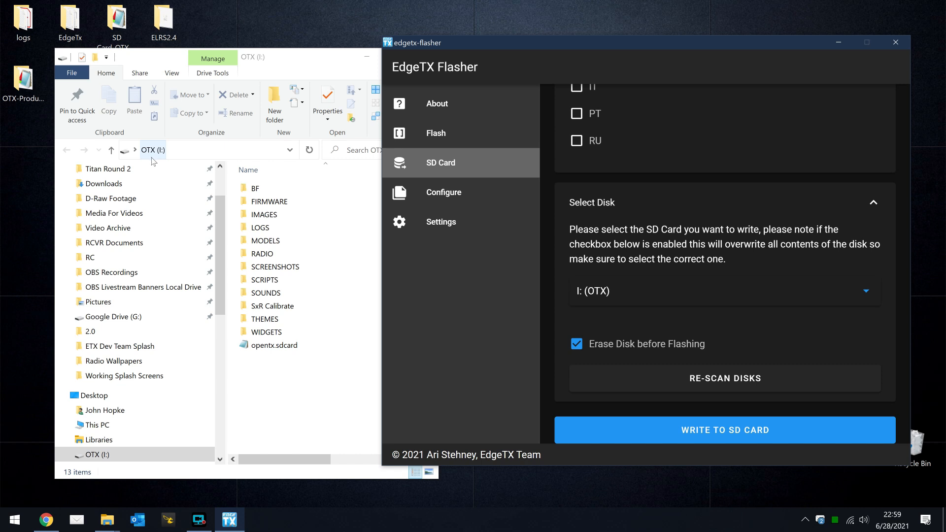
mouse_move(625, 351)
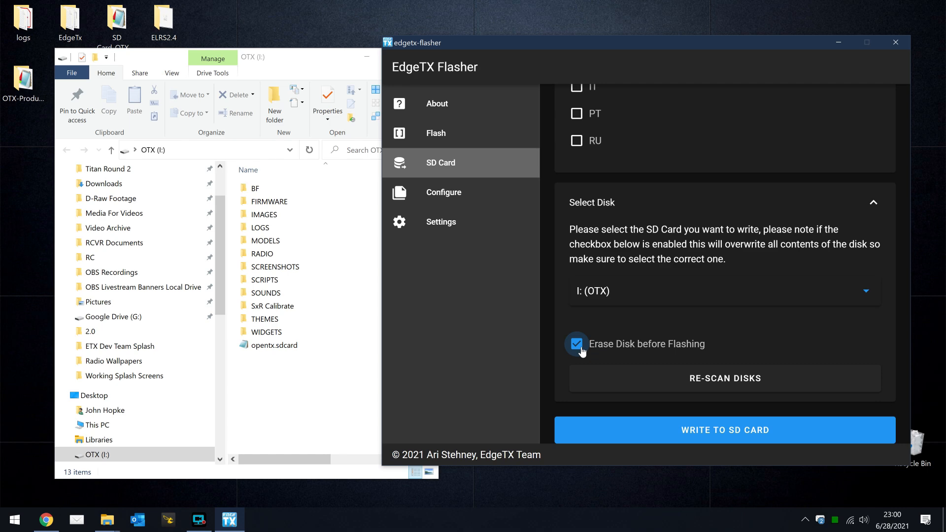
mouse_move(706, 440)
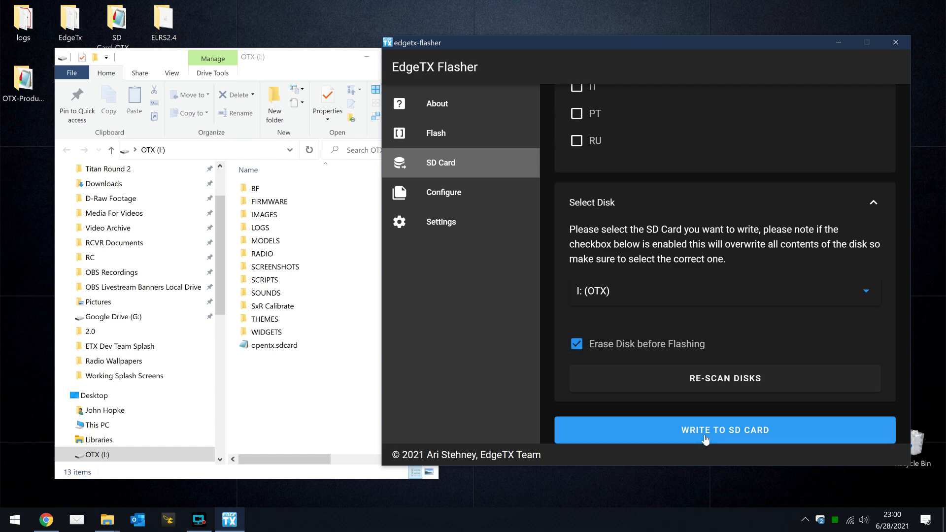
Step: Write the EdgeTX contents to the SD card, confirming the erase, and dismiss the completion report
click(725, 430)
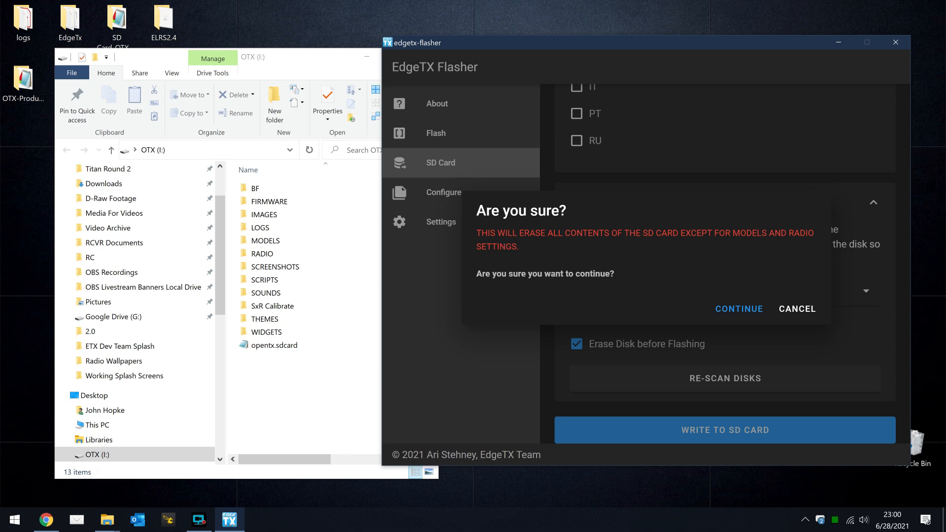
mouse_move(770, 301)
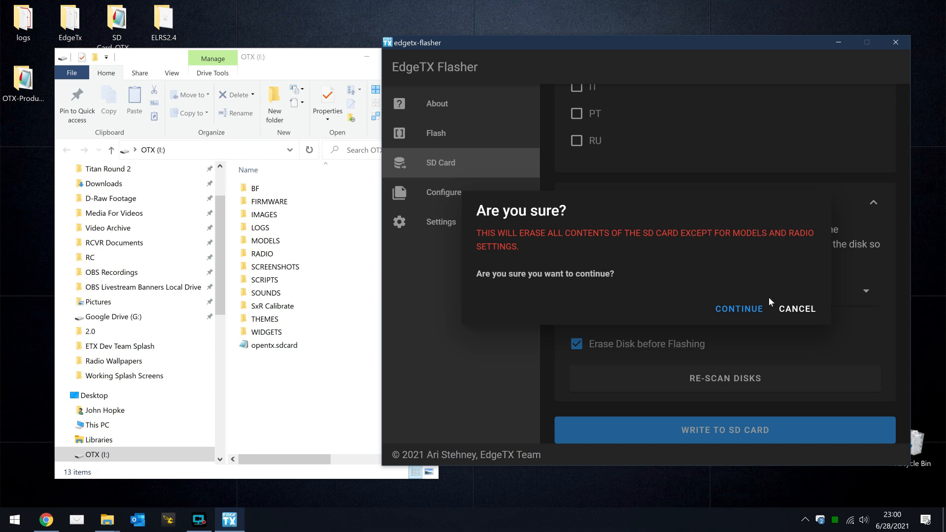
mouse_move(739, 309)
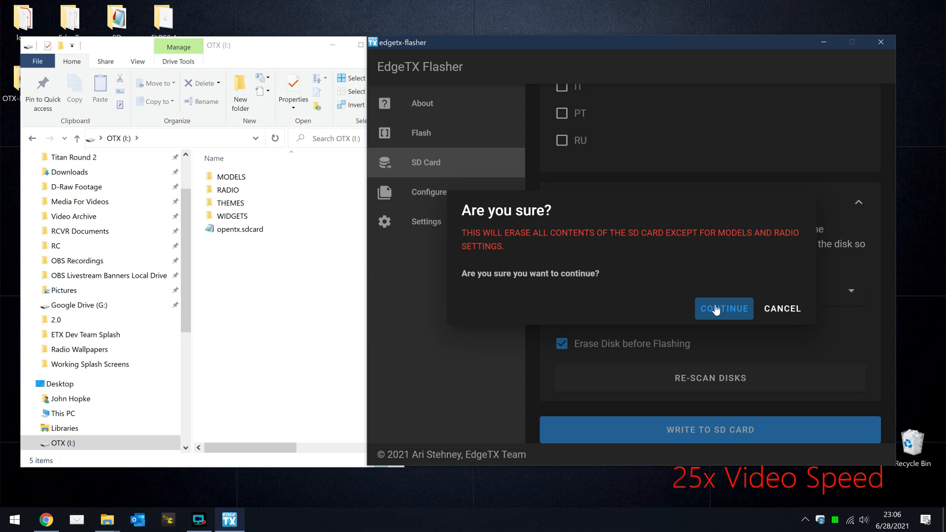
click(723, 309)
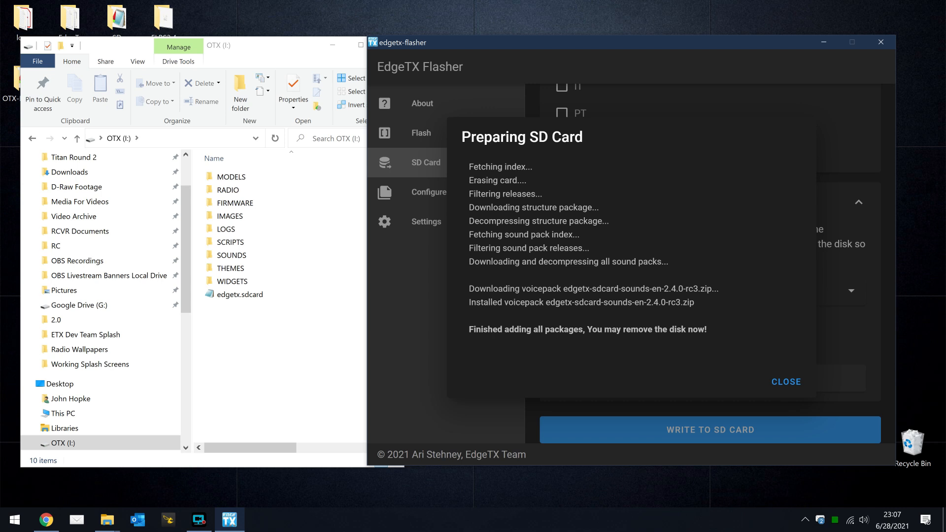
click(786, 381)
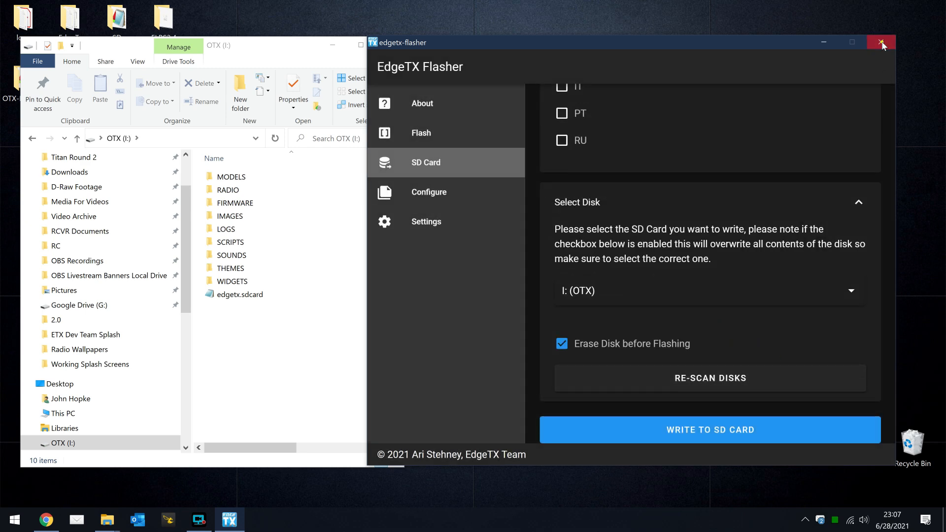
Step: Close the flasher, inspect the card's IMAGES folder, and copy the backed-up IMAGES folder onto drive I:
click(881, 41)
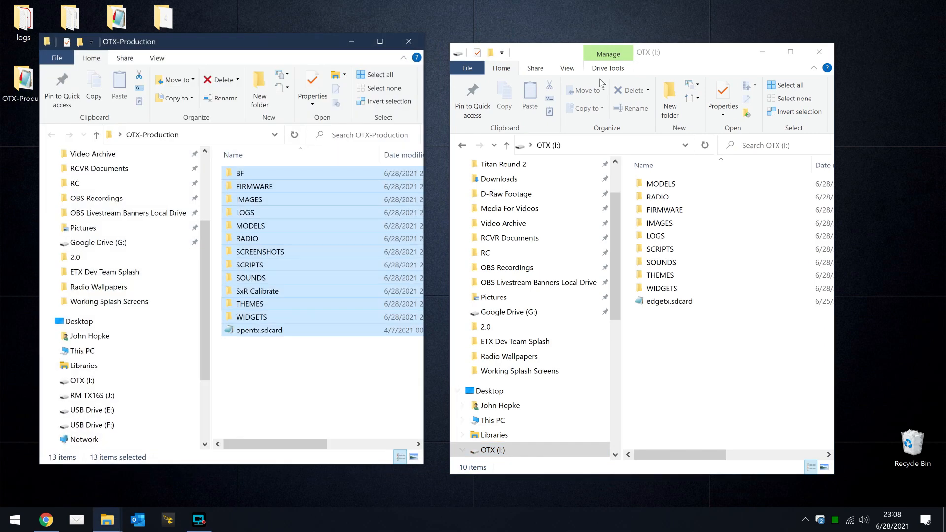
double_click(662, 223)
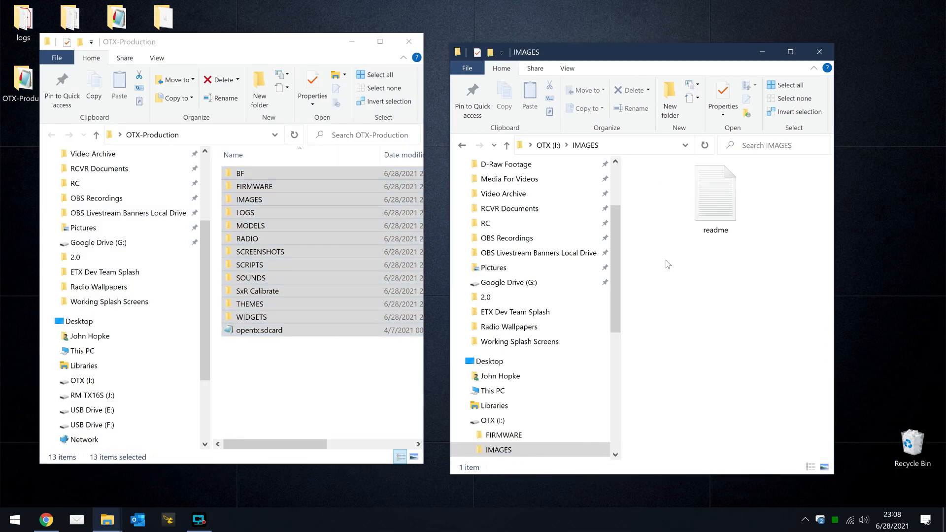
double_click(249, 199)
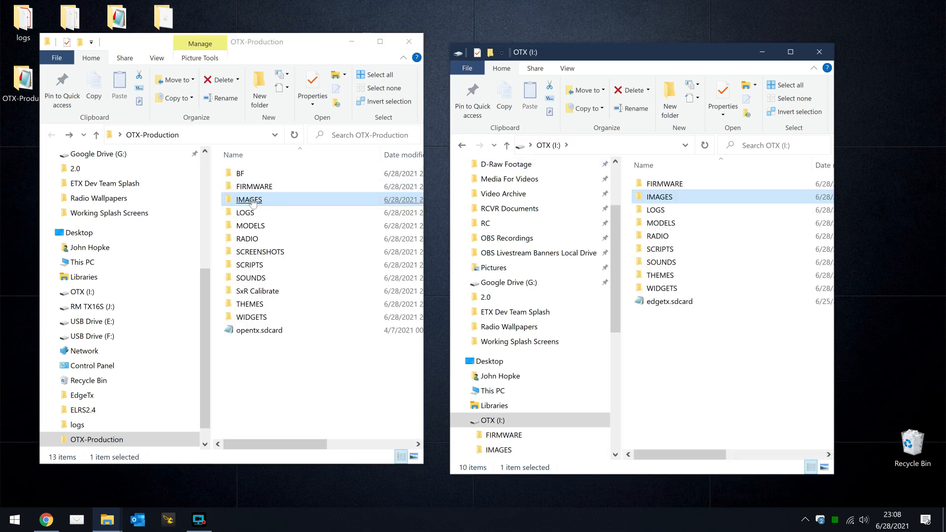
drag(248, 199, 706, 374)
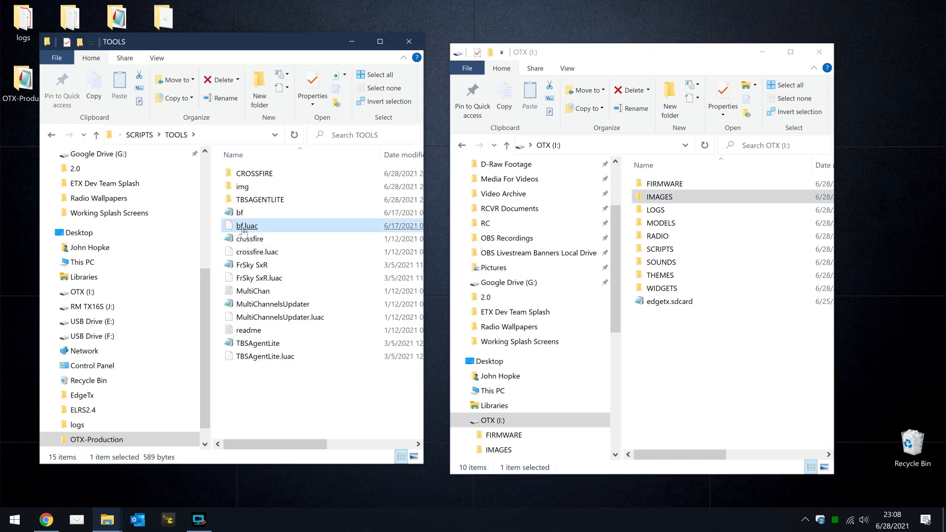
mouse_move(250, 231)
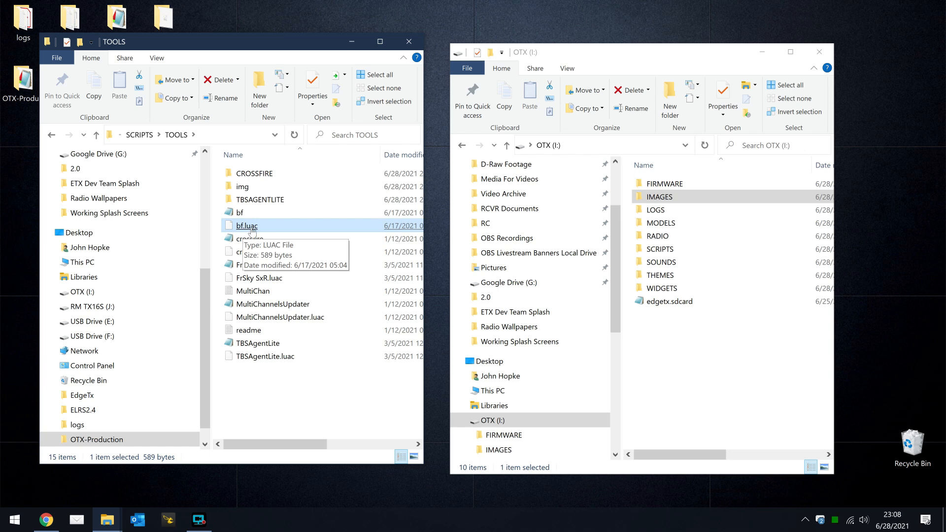